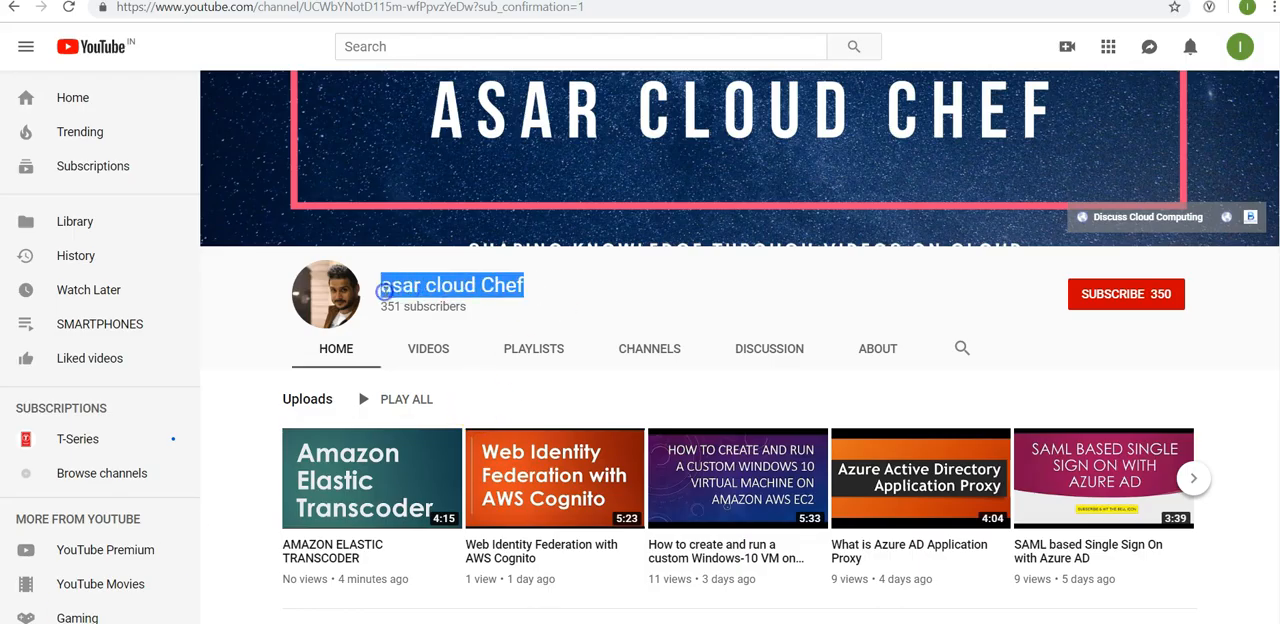
# - Subscribe to the asar cloud Chef channel from its channel page
pyautogui.click(1126, 292)
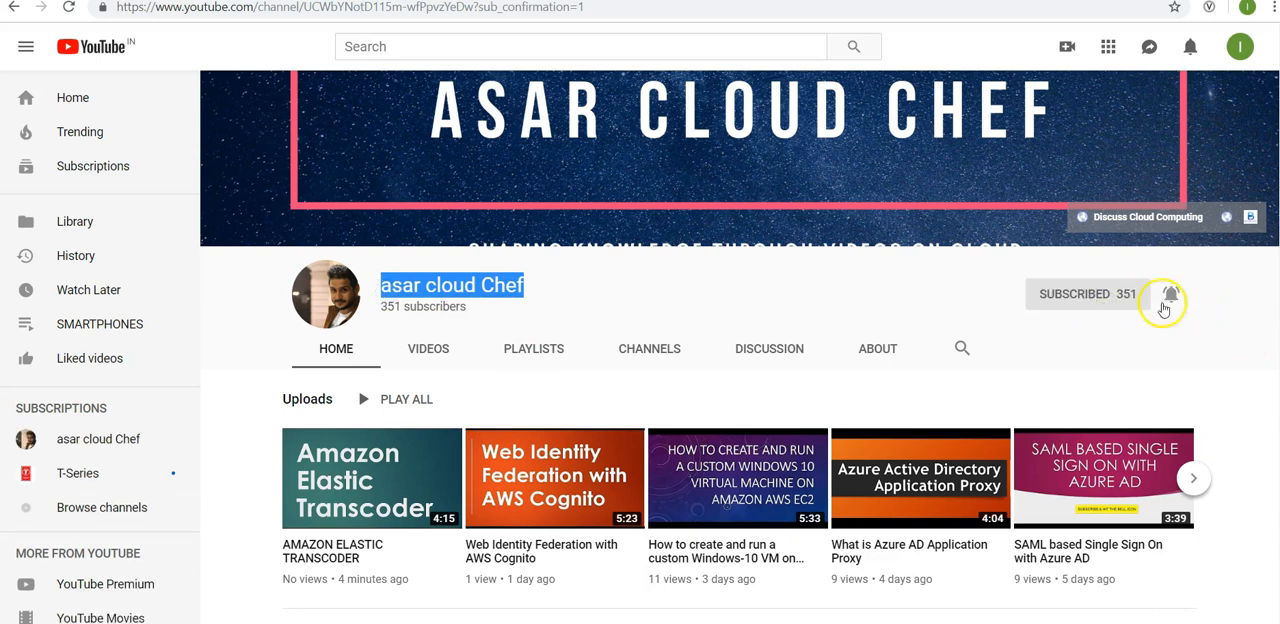